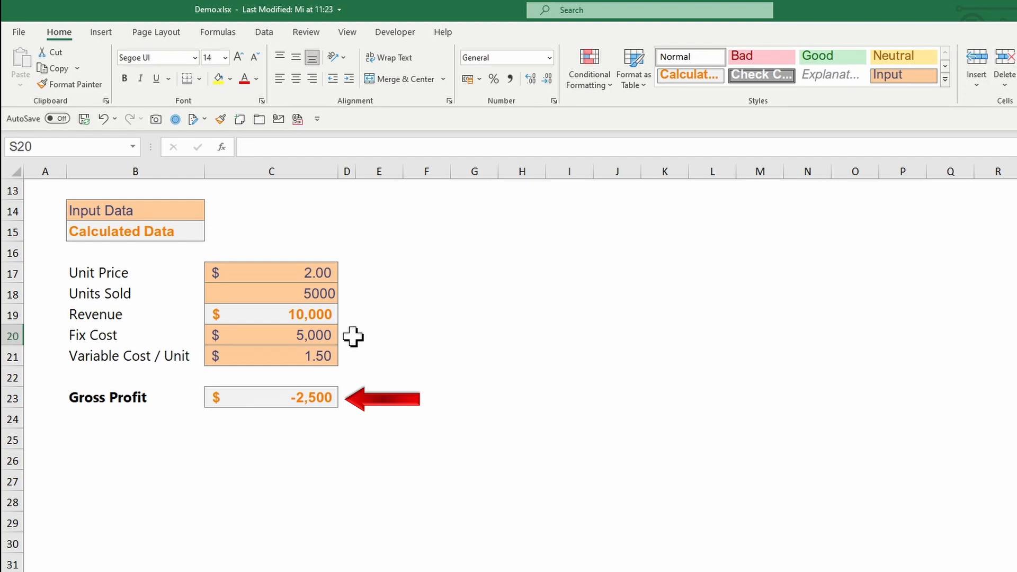
# - Inspect the Revenue and Gross Profit formulas, leaving both unchanged
pyautogui.doubleClick(271, 315)
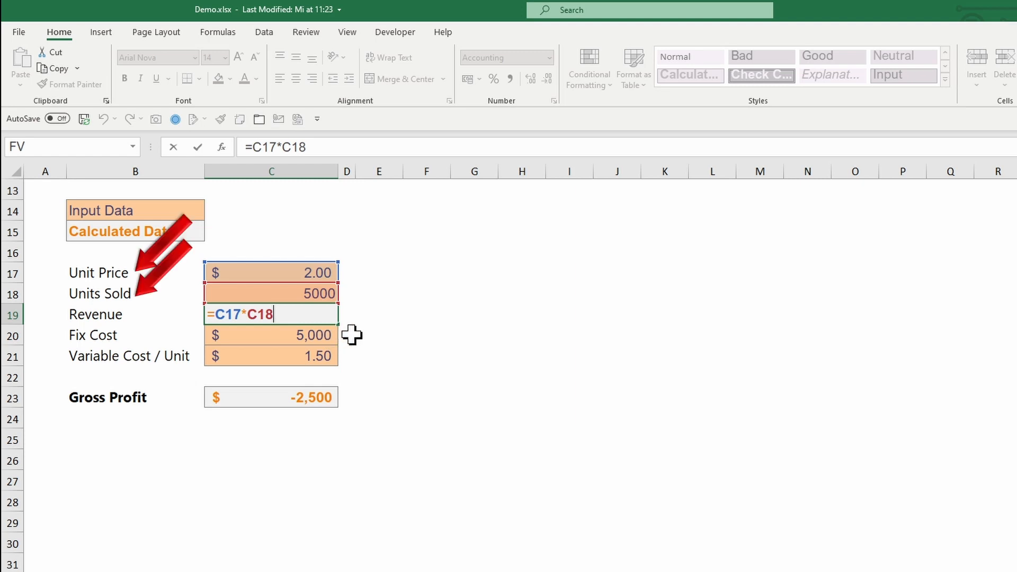
pyautogui.press('Return')
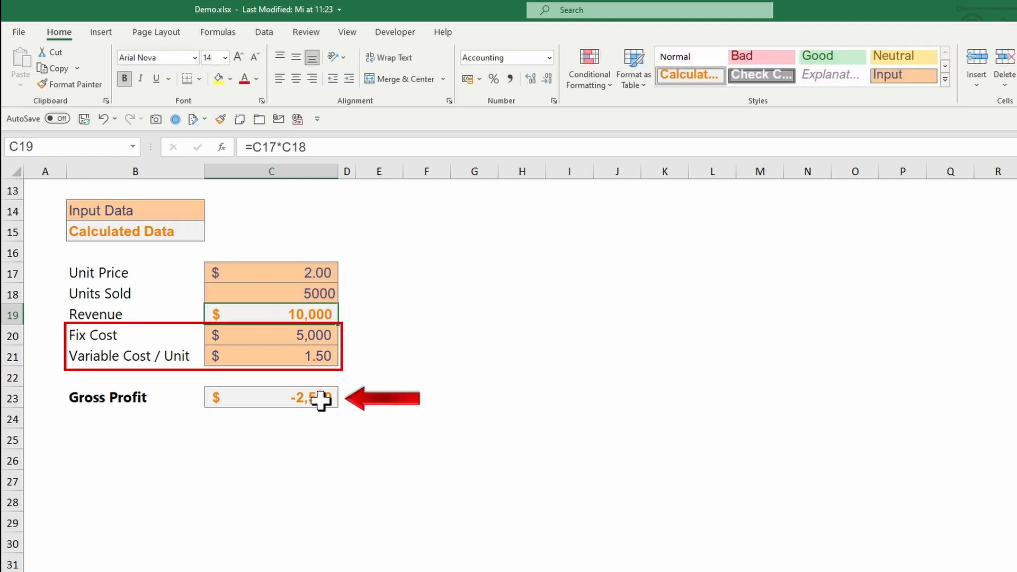
pyautogui.doubleClick(271, 397)
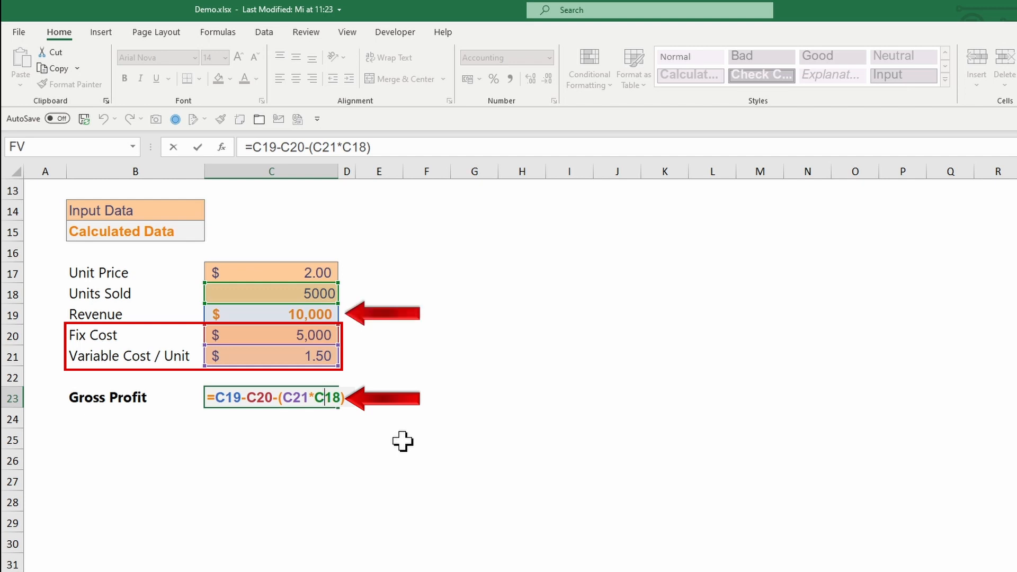
pyautogui.press('Return')
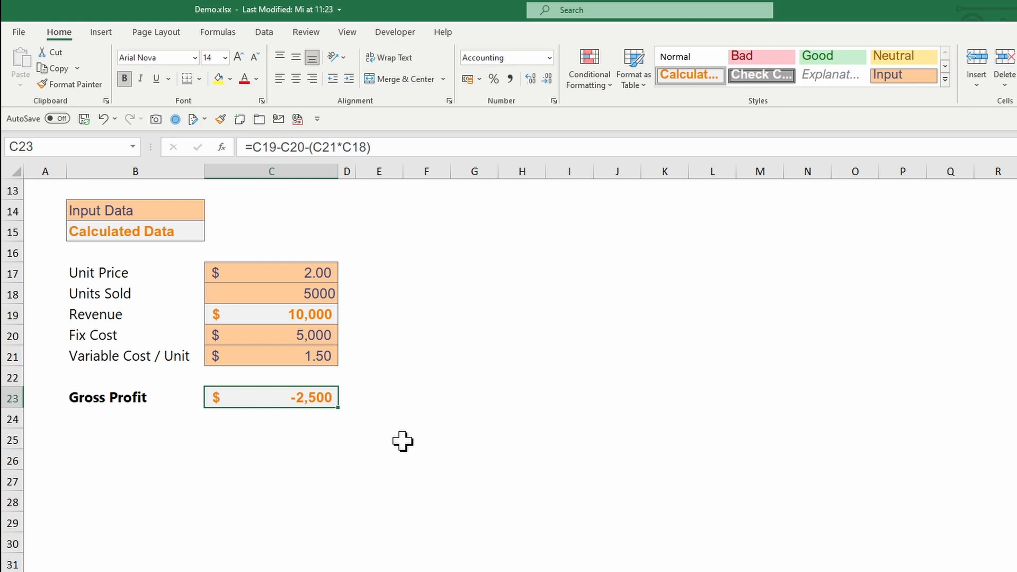
# - Enter 2000 in F17 to start the units list, then select the first unit prices
pyautogui.click(426, 272)
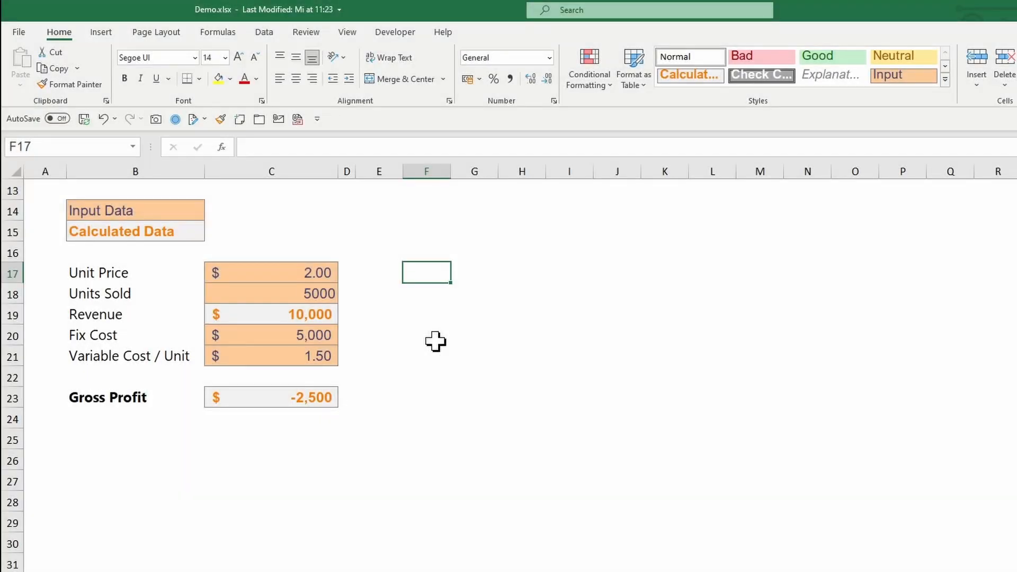
pyautogui.write('2000')
pyautogui.click(475, 251)
pyautogui.write('1')
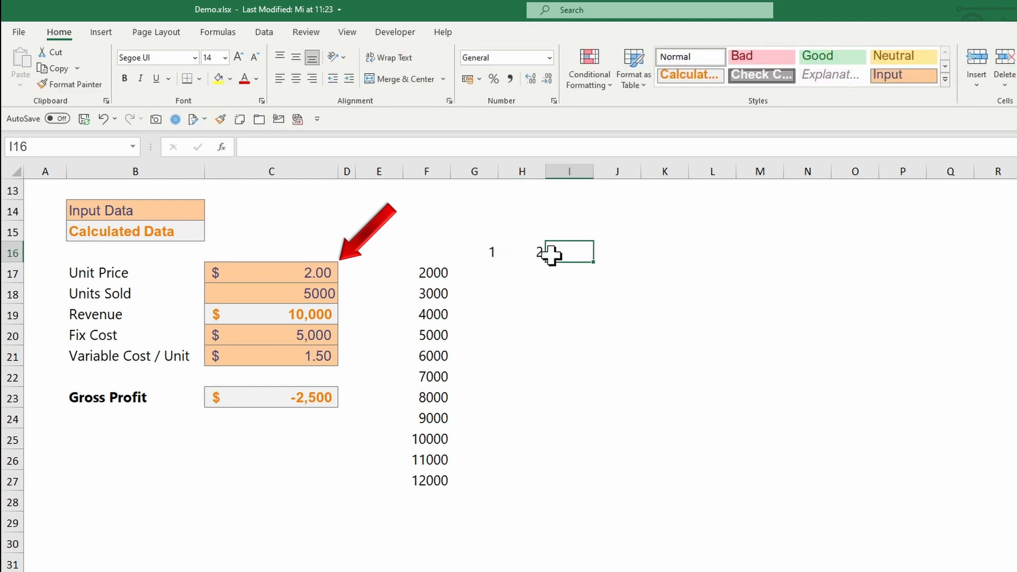
pyautogui.click(474, 252)
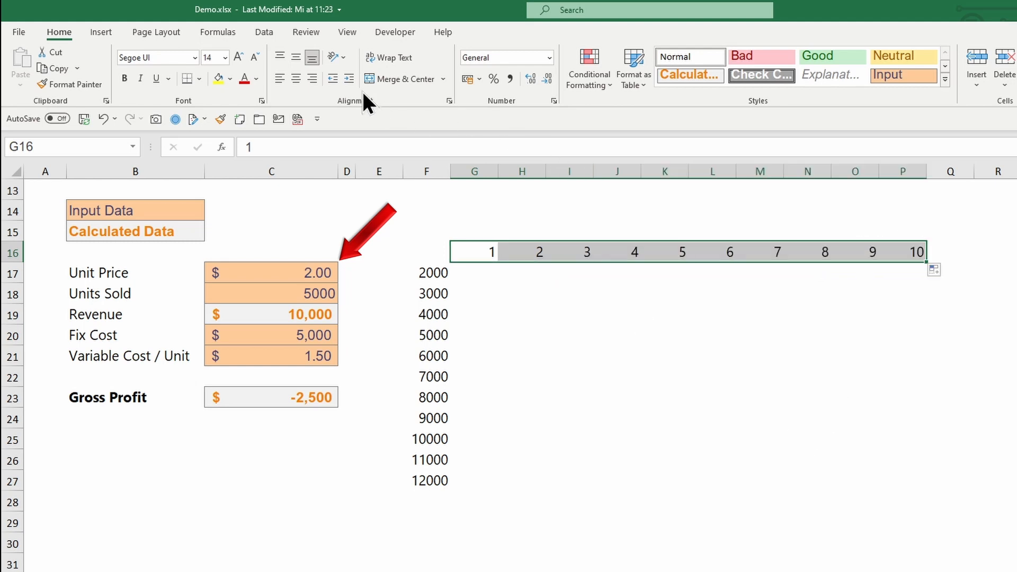
# - Link corner cell F16 to Gross Profit (=C23) and open the What-If Data Table dialog
pyautogui.click(426, 252)
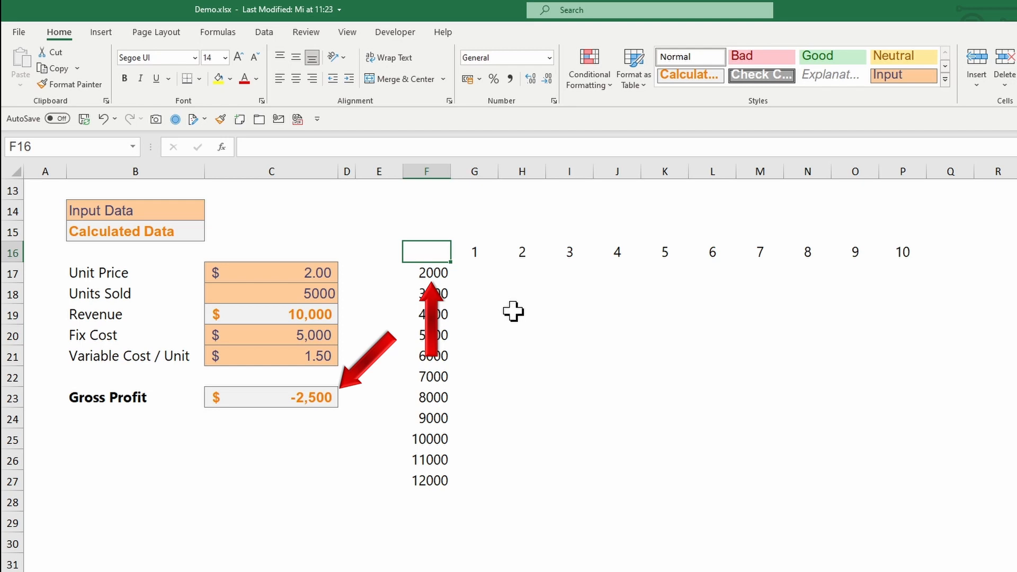
pyautogui.write('=C23')
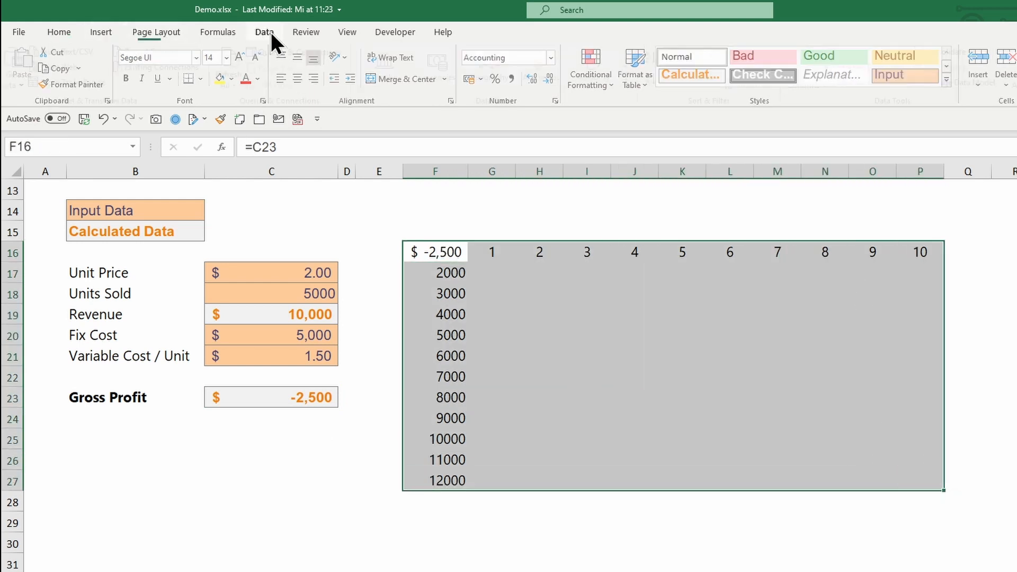
pyautogui.click(764, 67)
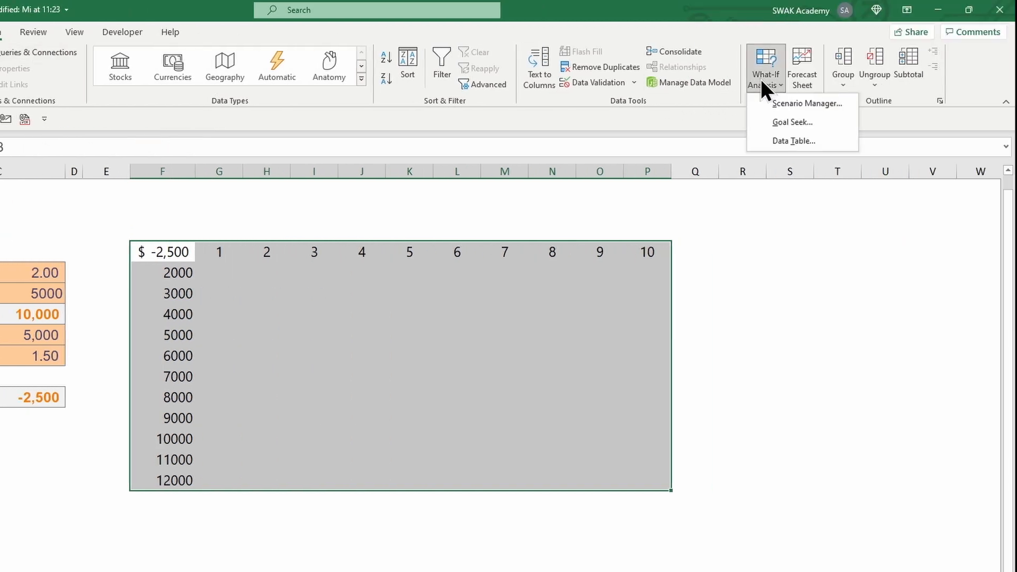
pyautogui.moveTo(794, 141)
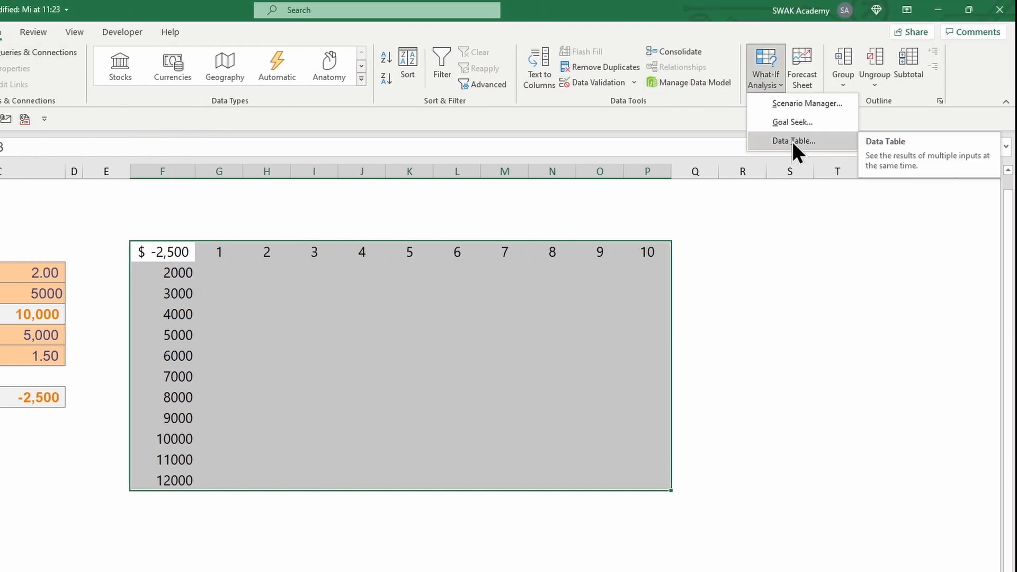
pyautogui.click(792, 141)
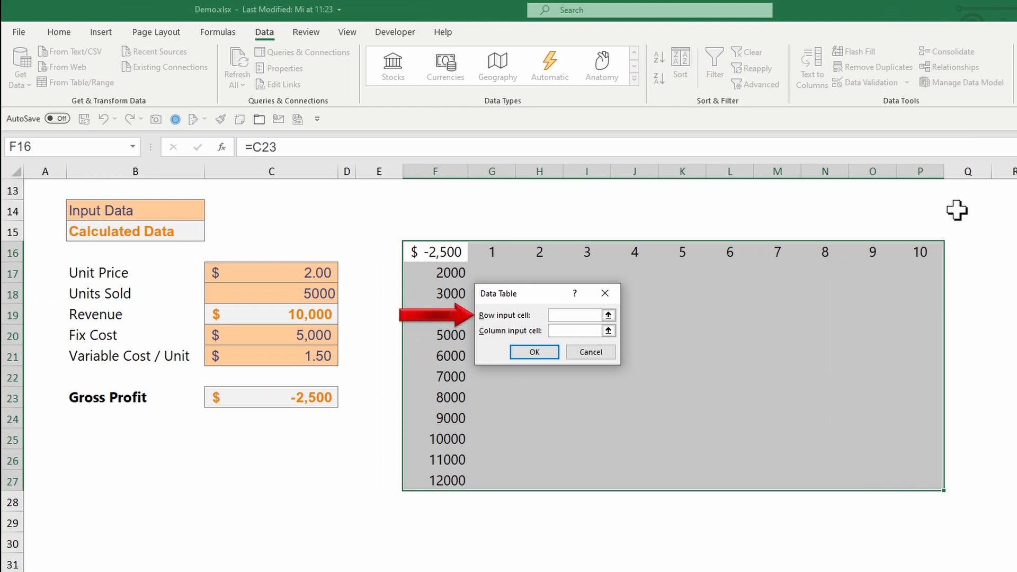
# - Set row input cell to Unit Price $C$17 and column input cell to Units Sold $C$18, then calculate
pyautogui.click(576, 314)
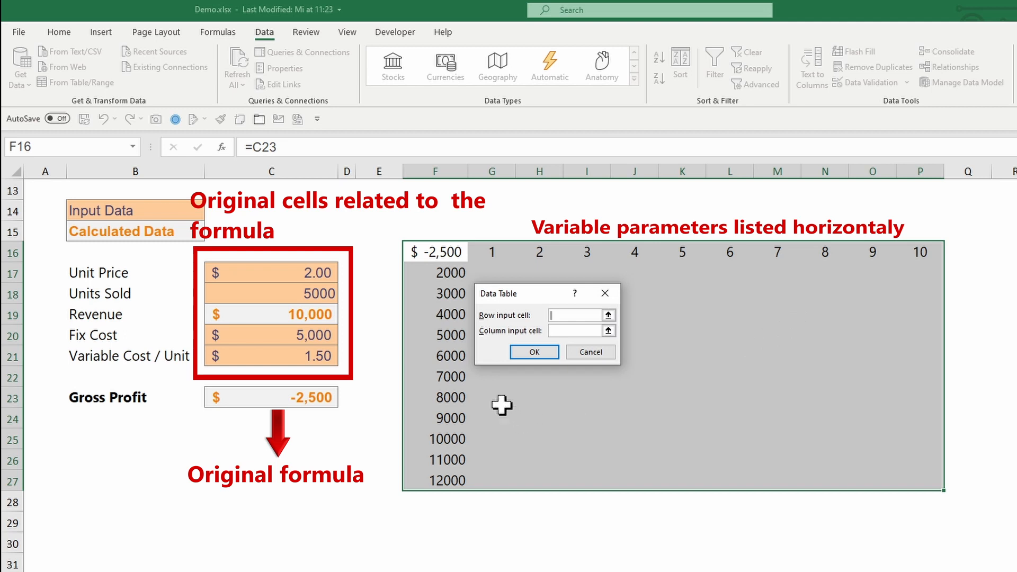
pyautogui.click(271, 273)
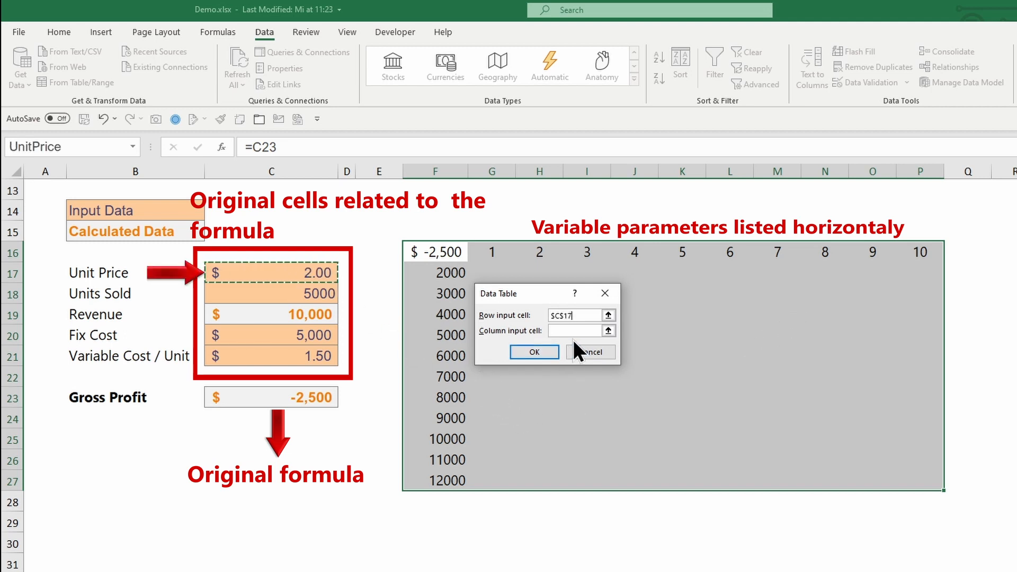
pyautogui.click(575, 330)
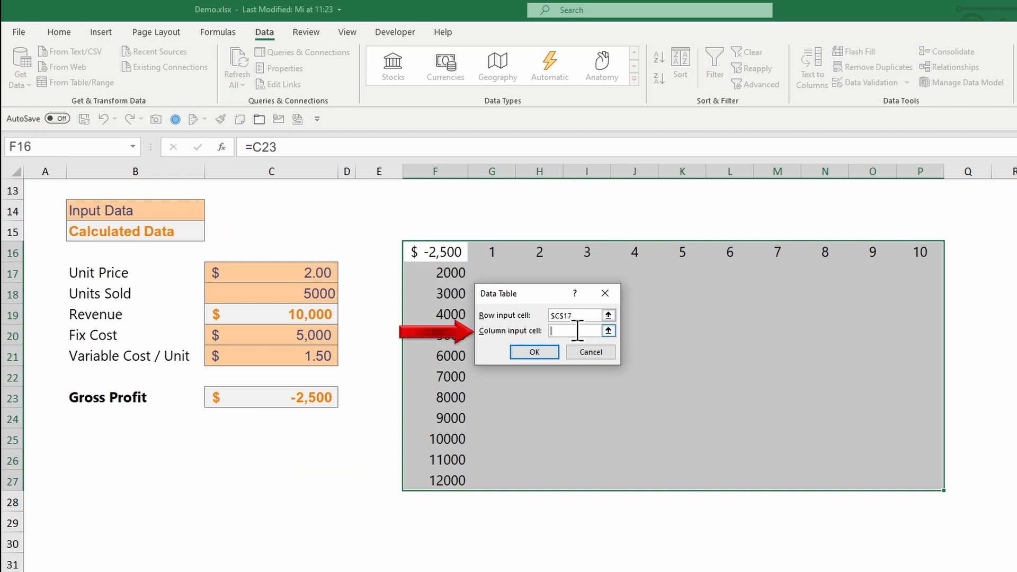
pyautogui.click(270, 293)
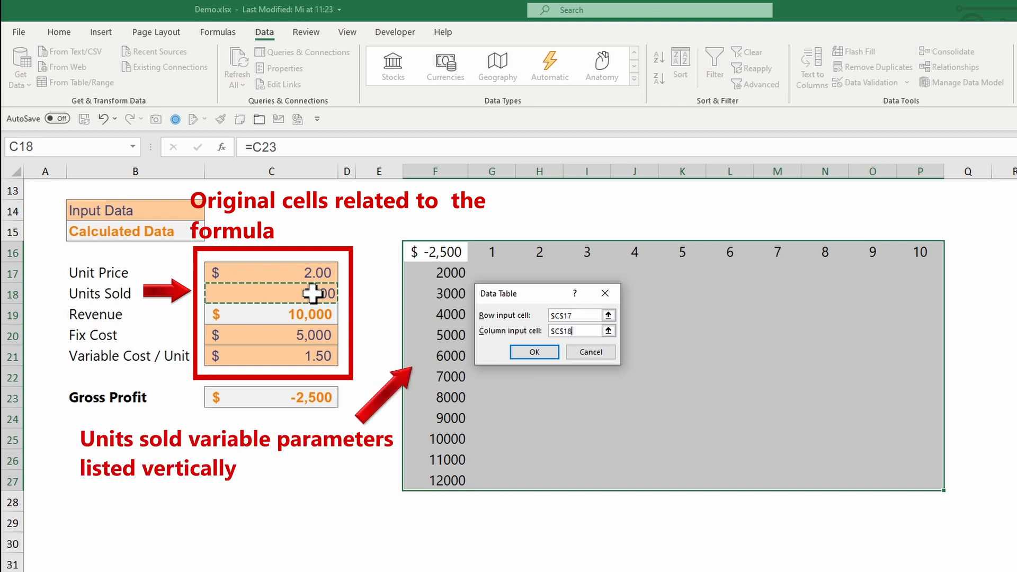
pyautogui.moveTo(587, 375)
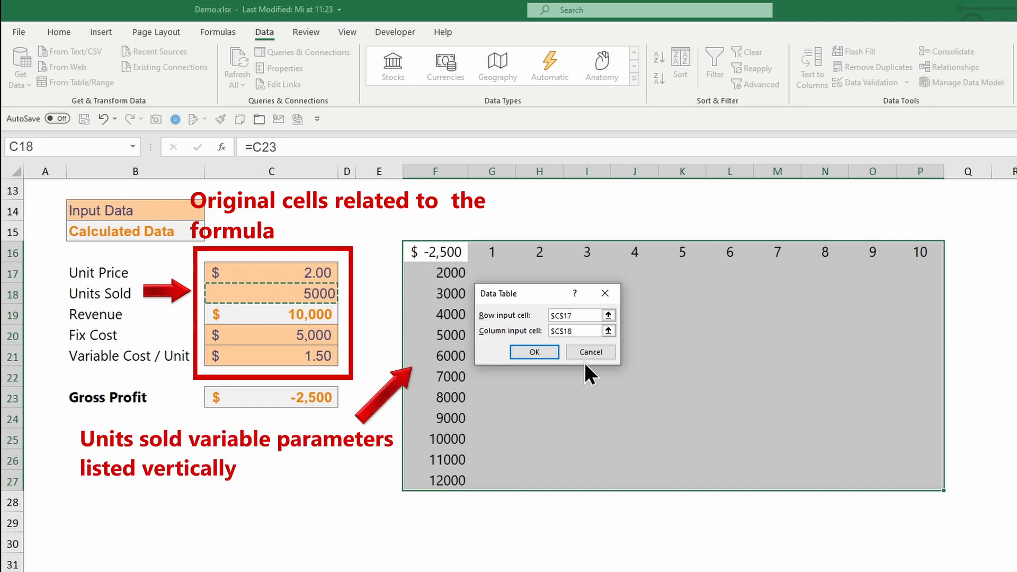
pyautogui.click(534, 352)
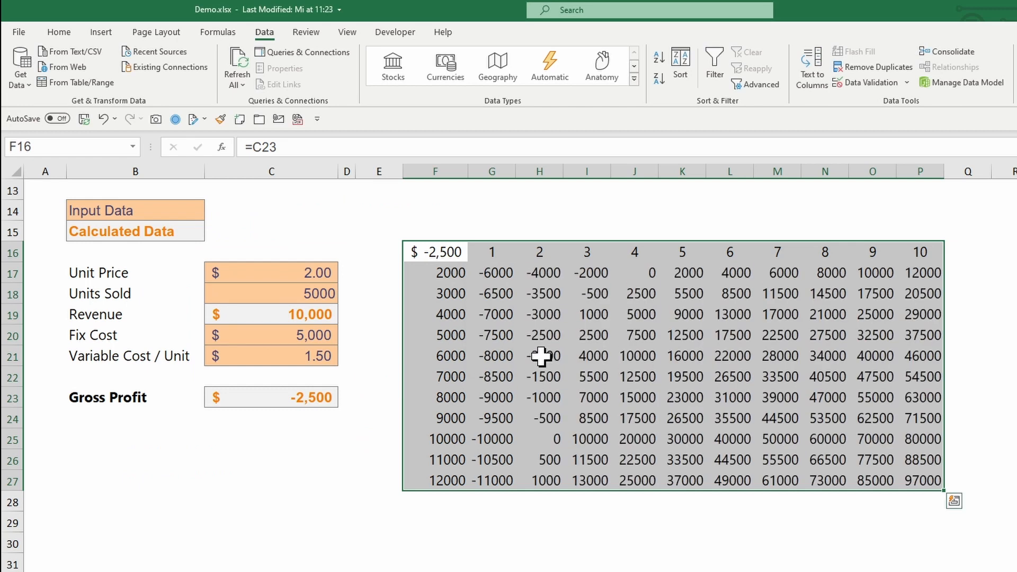
# - Select the profit results G17:P27 and open Conditional Formatting
pyautogui.click(538, 356)
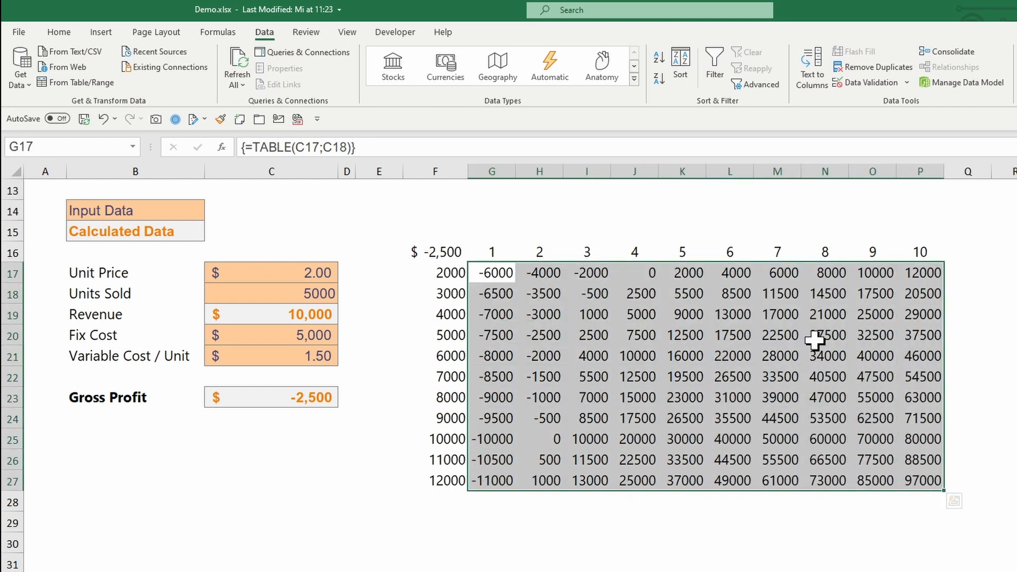
pyautogui.click(587, 67)
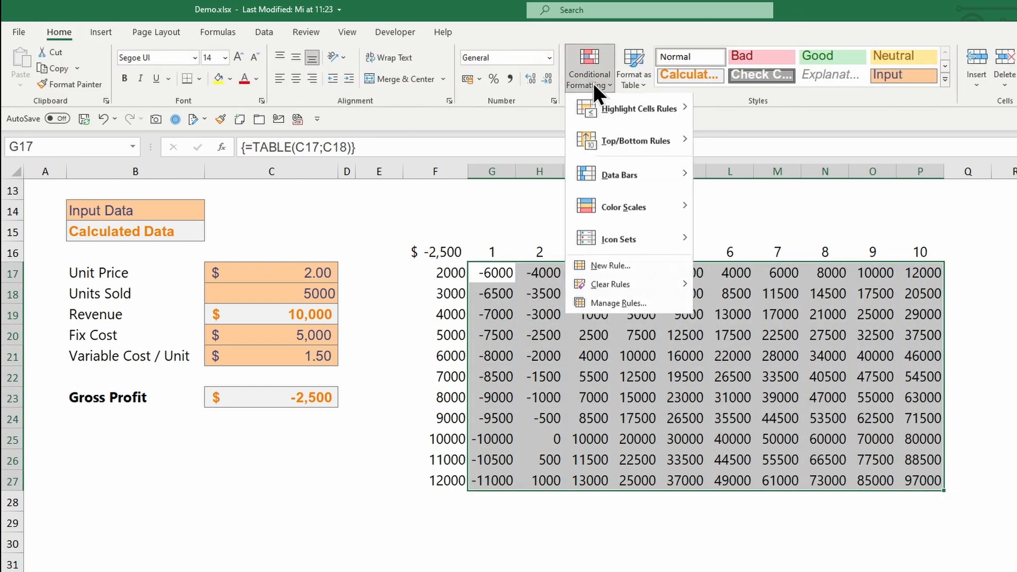
# - Apply a red-to-green colour scale, deselect, and point out the break-even value in H25
pyautogui.click(619, 206)
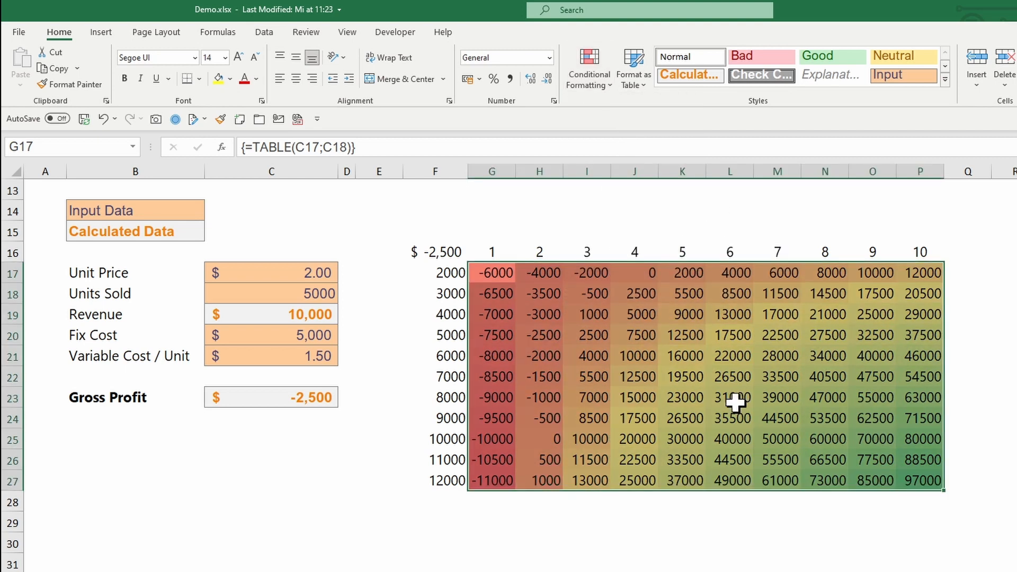
pyautogui.click(729, 500)
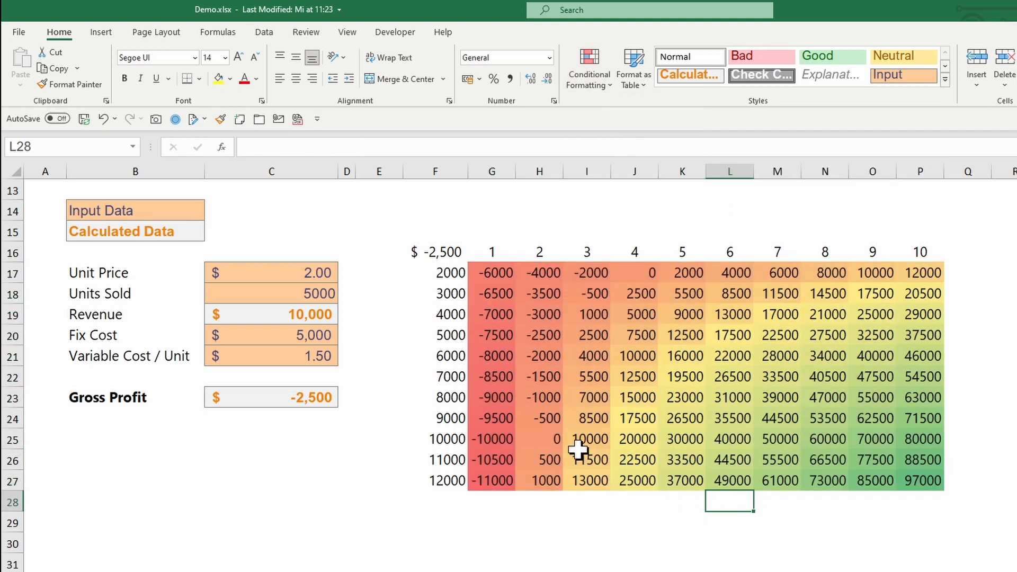
pyautogui.click(538, 439)
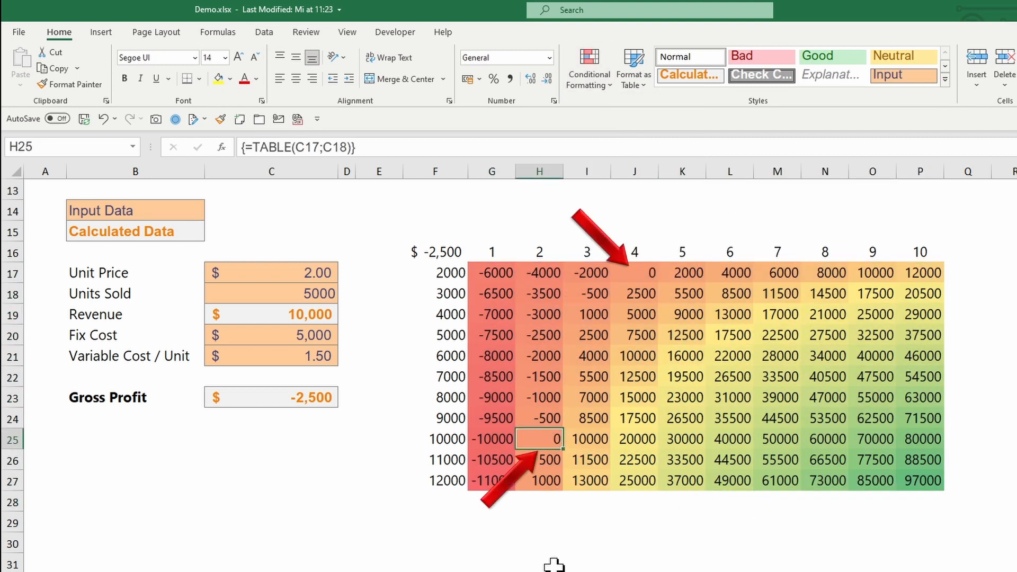